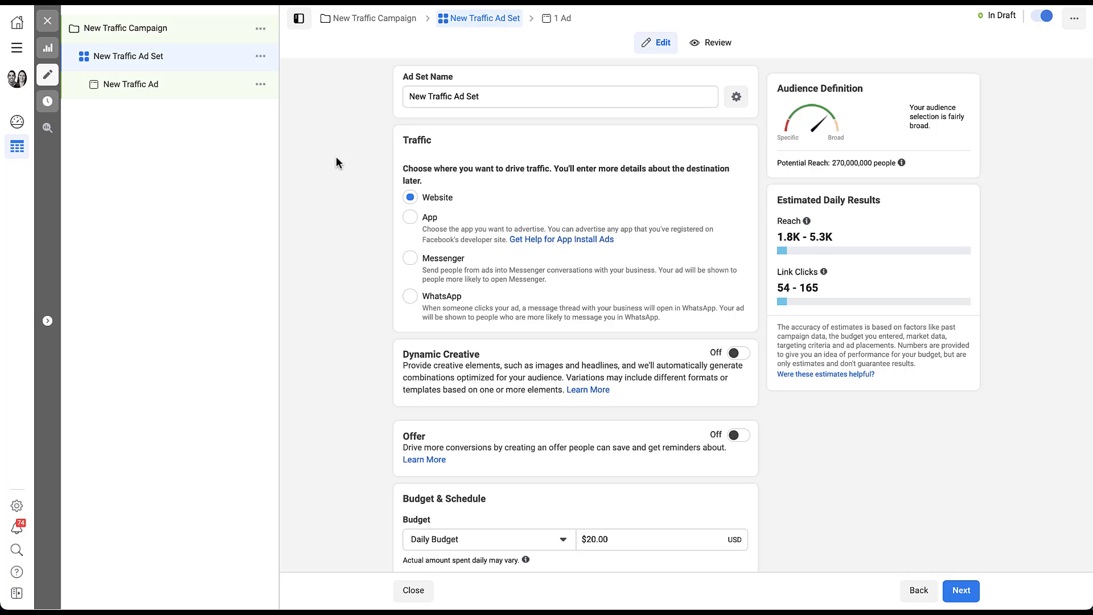
mouse_move(183, 60)
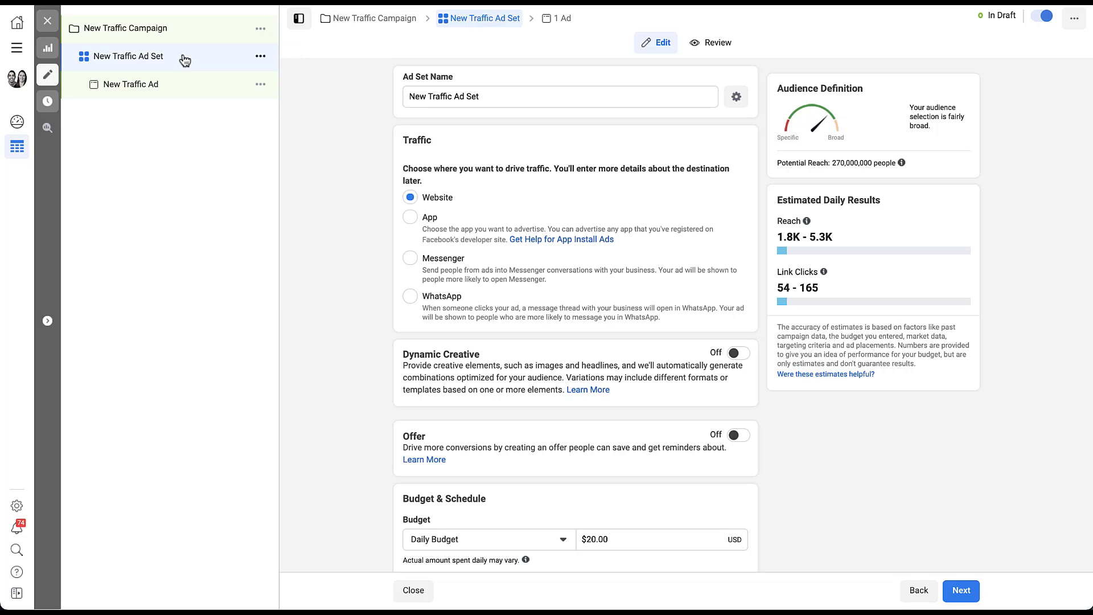
mouse_move(189, 64)
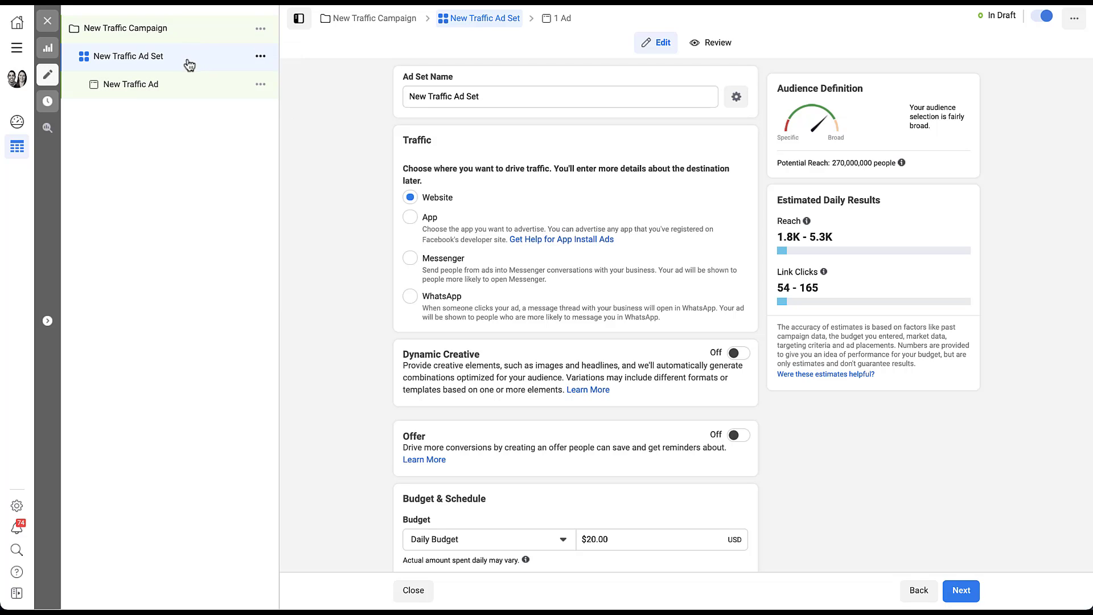
mouse_move(343, 175)
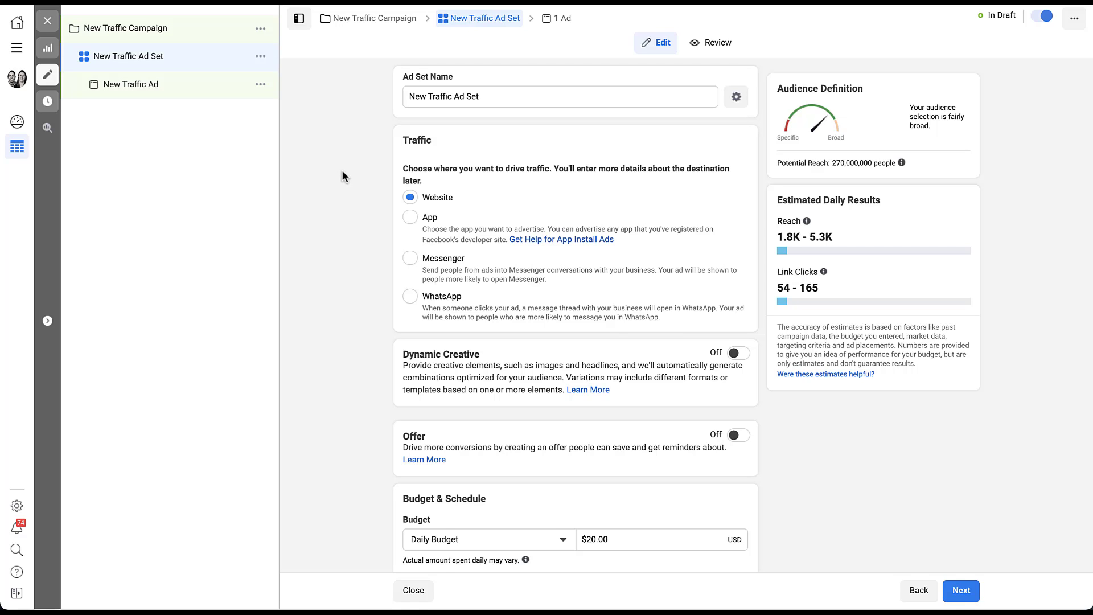
- Scroll the ad set edit page down to the Budget & Schedule section
scroll("down", 3)
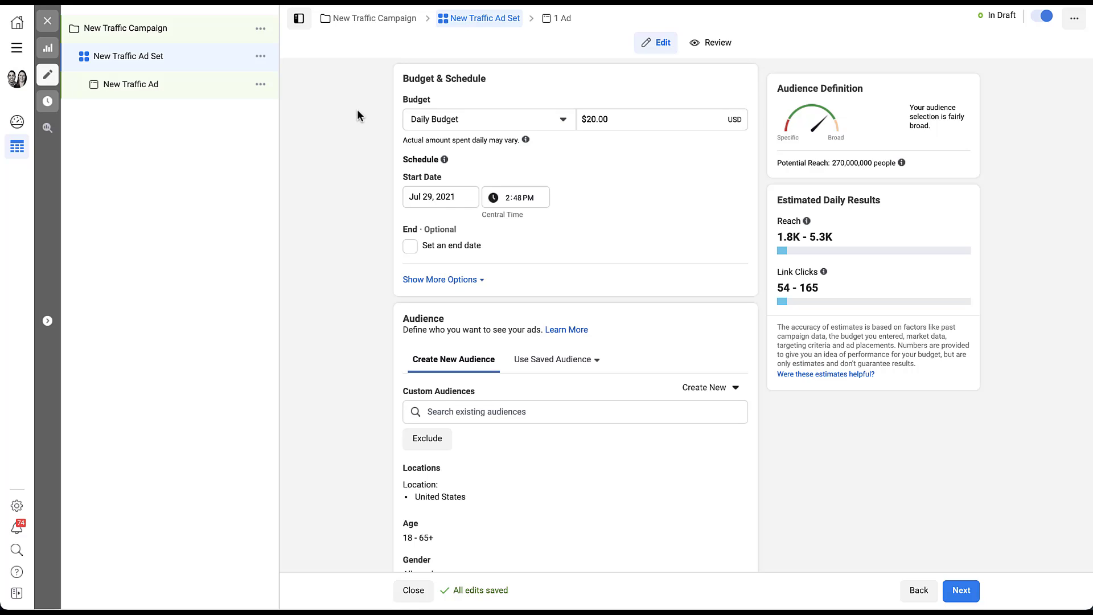
mouse_move(379, 183)
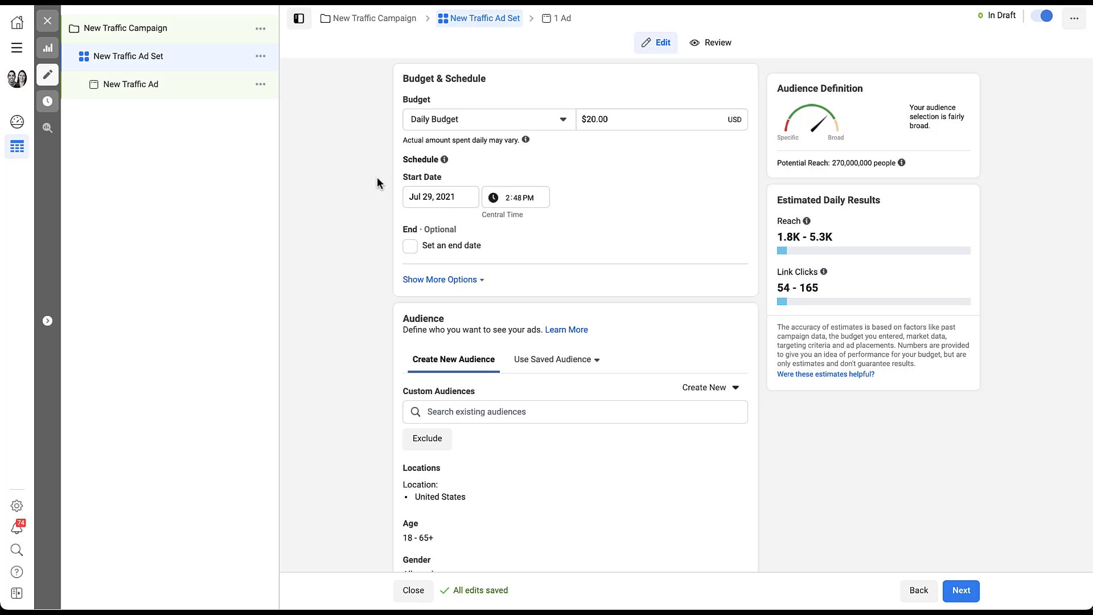
mouse_move(438, 280)
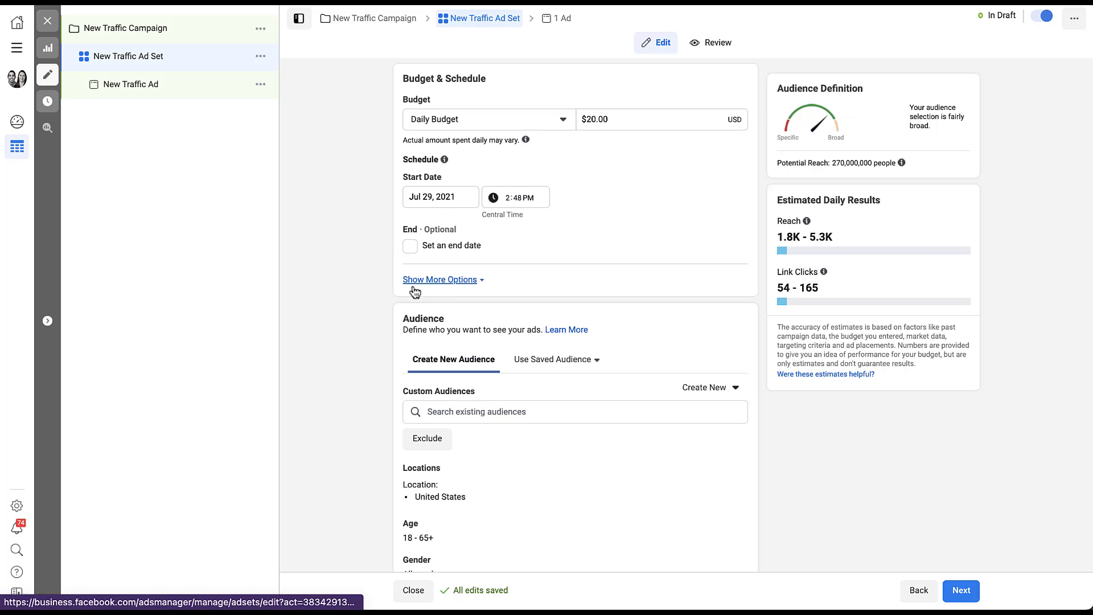
- Show the extra scheduling options and enable an end date for the ad set
left_click(439, 279)
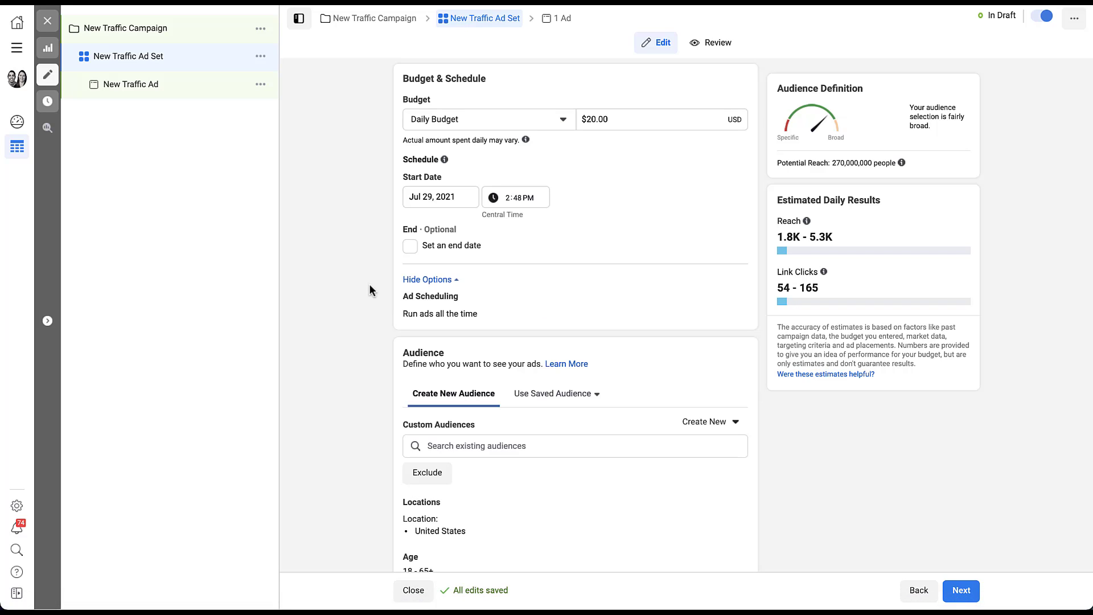
mouse_move(383, 297)
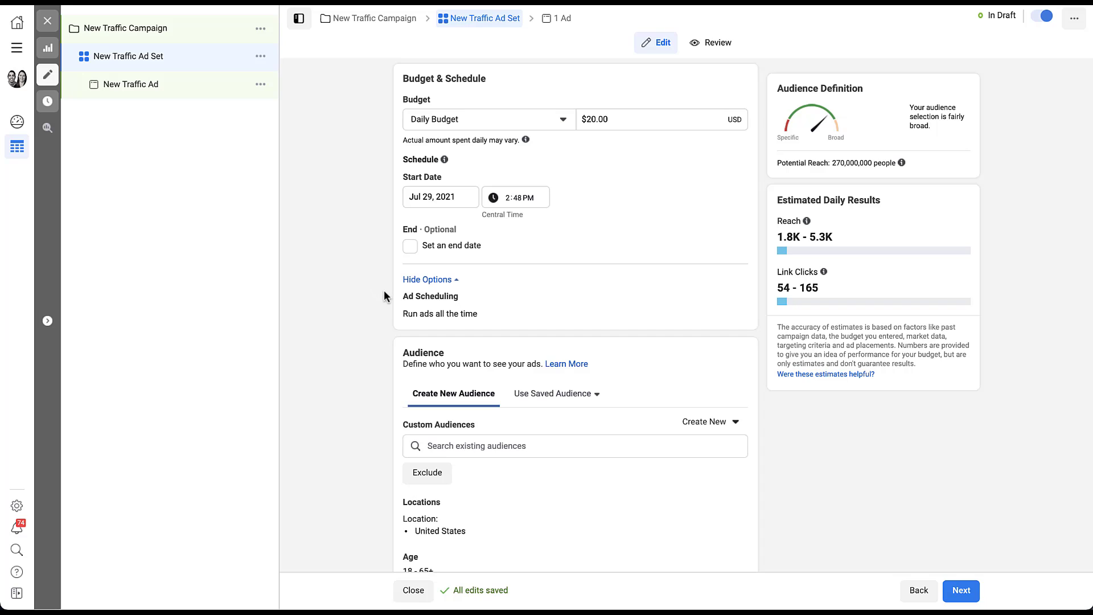
mouse_move(615, 310)
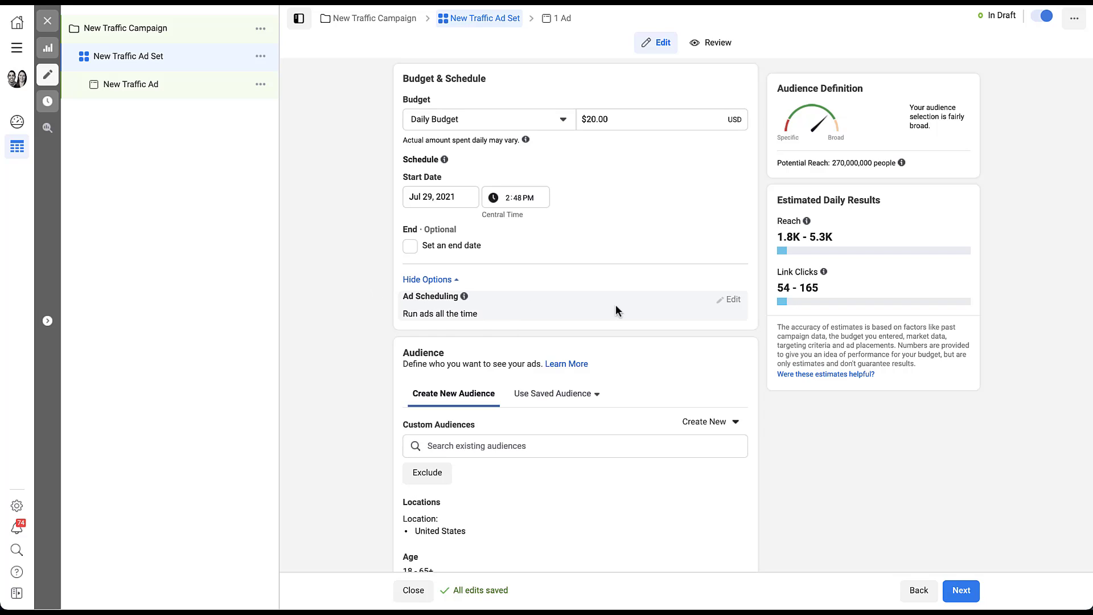
mouse_move(732, 300)
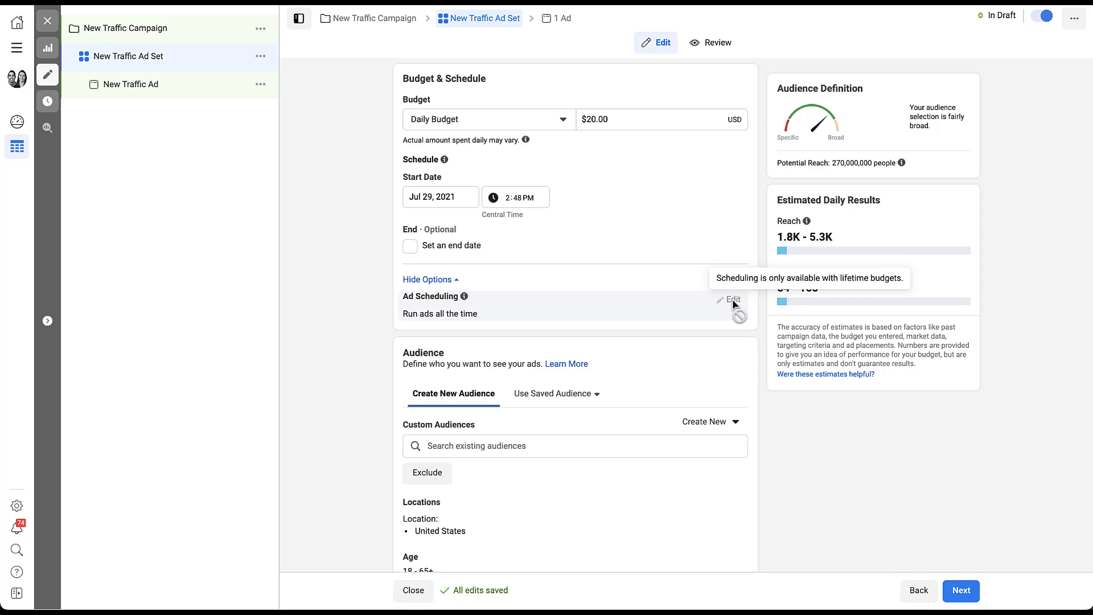
mouse_move(561, 267)
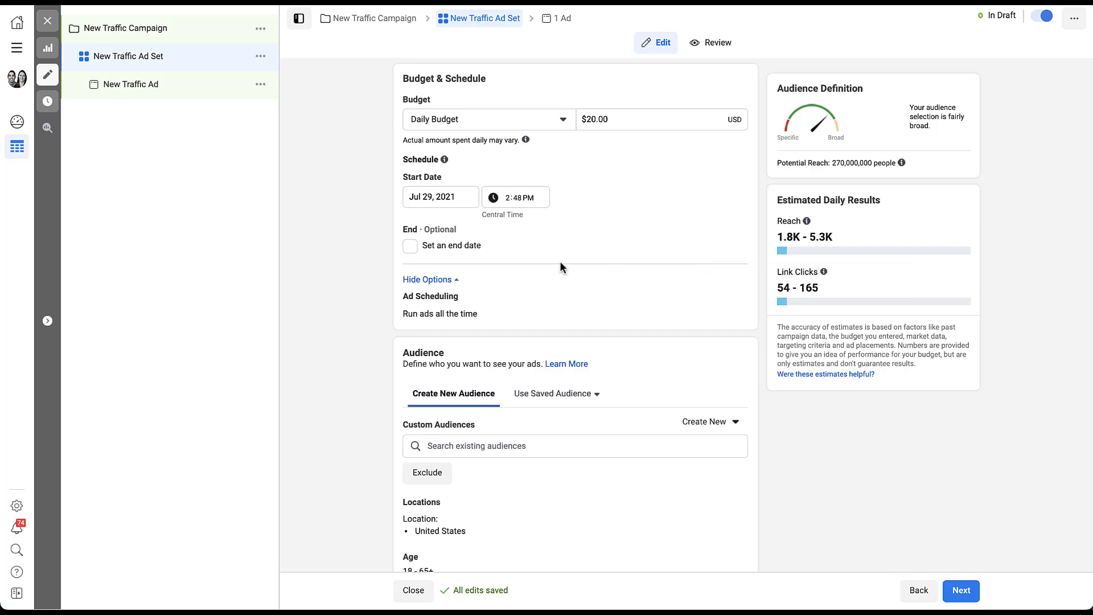
left_click(410, 245)
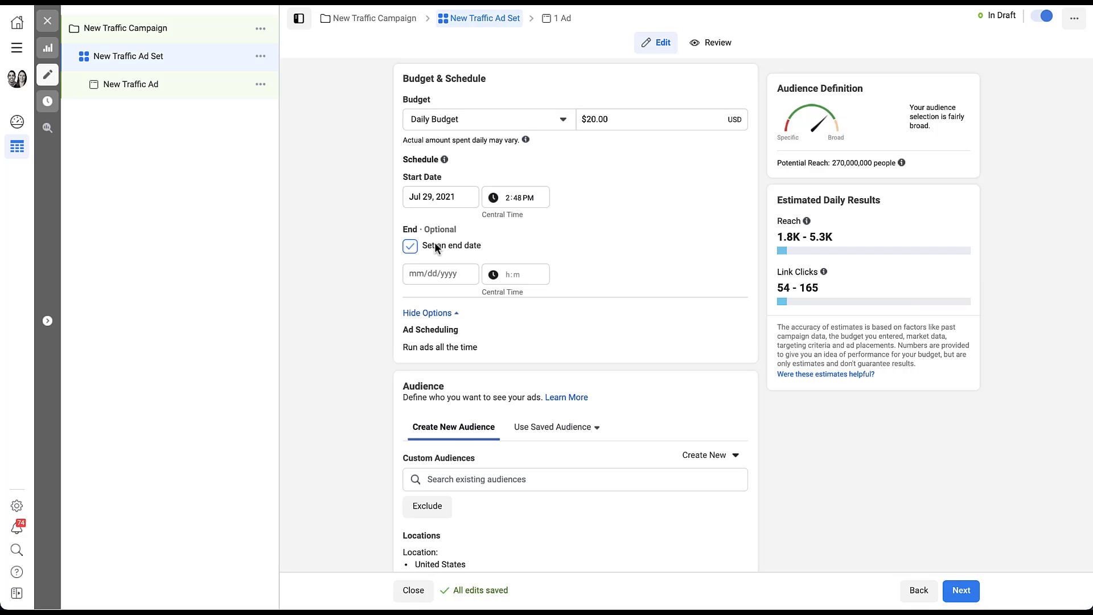
mouse_move(595, 339)
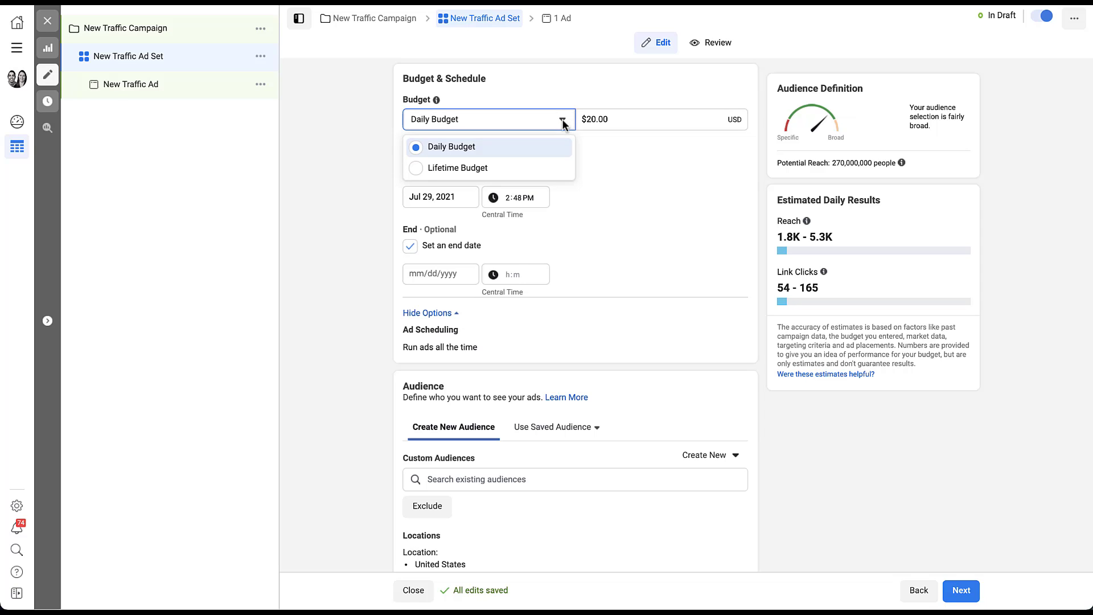
mouse_move(558, 178)
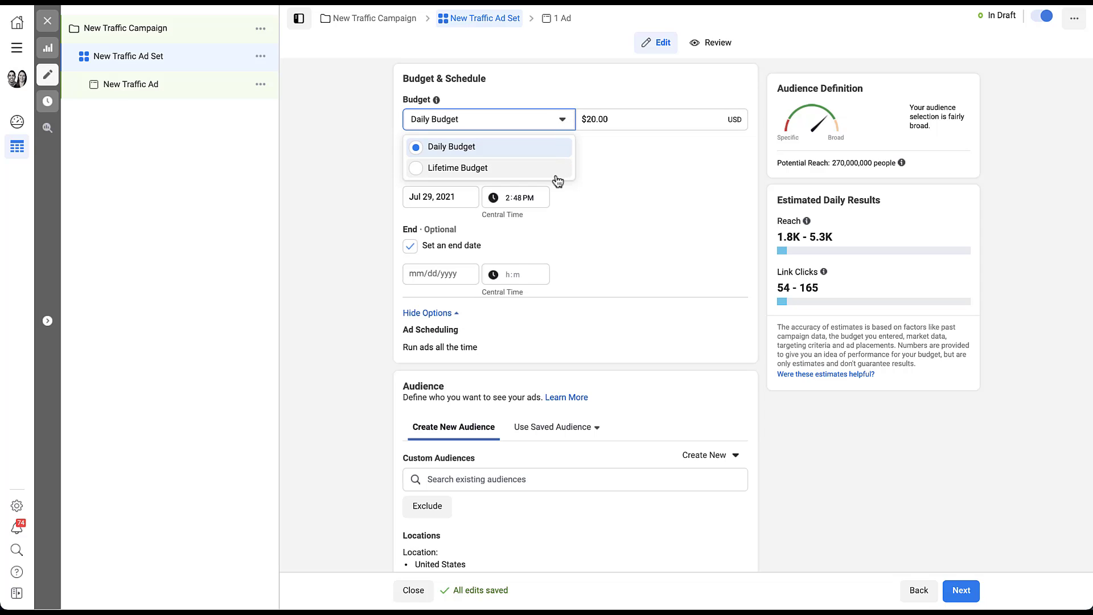
- Switch to a $350 lifetime budget ending Aug 29, 2021, and begin editing ad scheduling
left_click(458, 167)
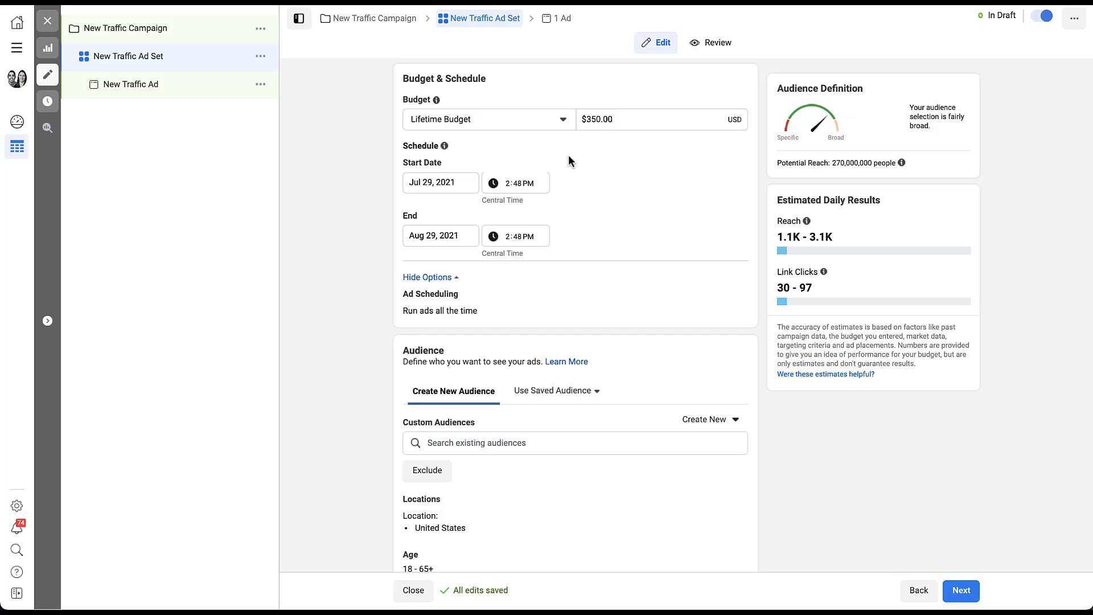
mouse_move(570, 246)
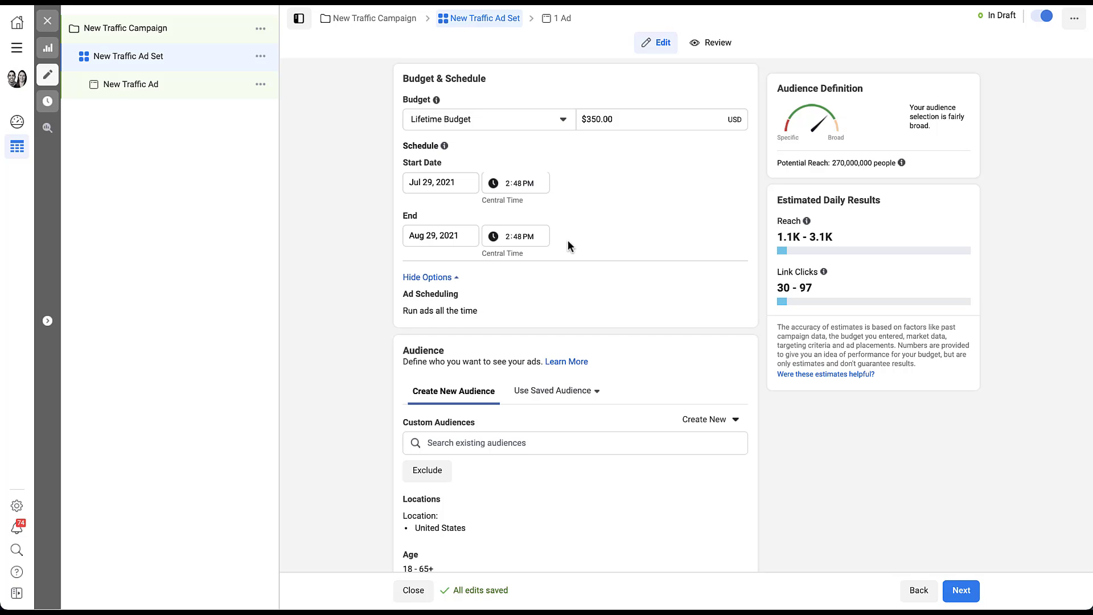
mouse_move(536, 308)
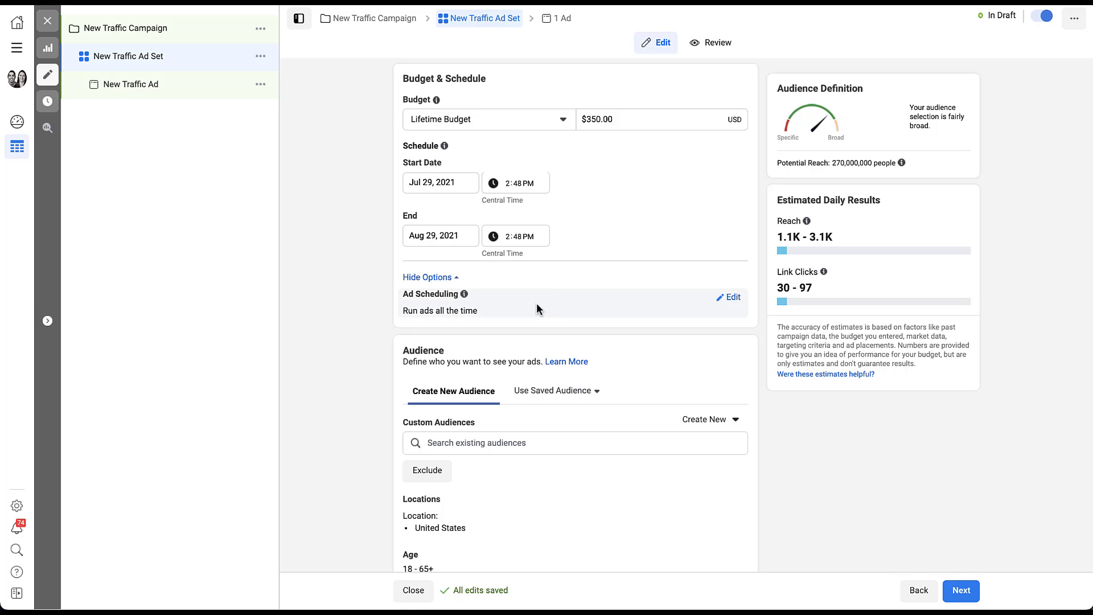
mouse_move(615, 302)
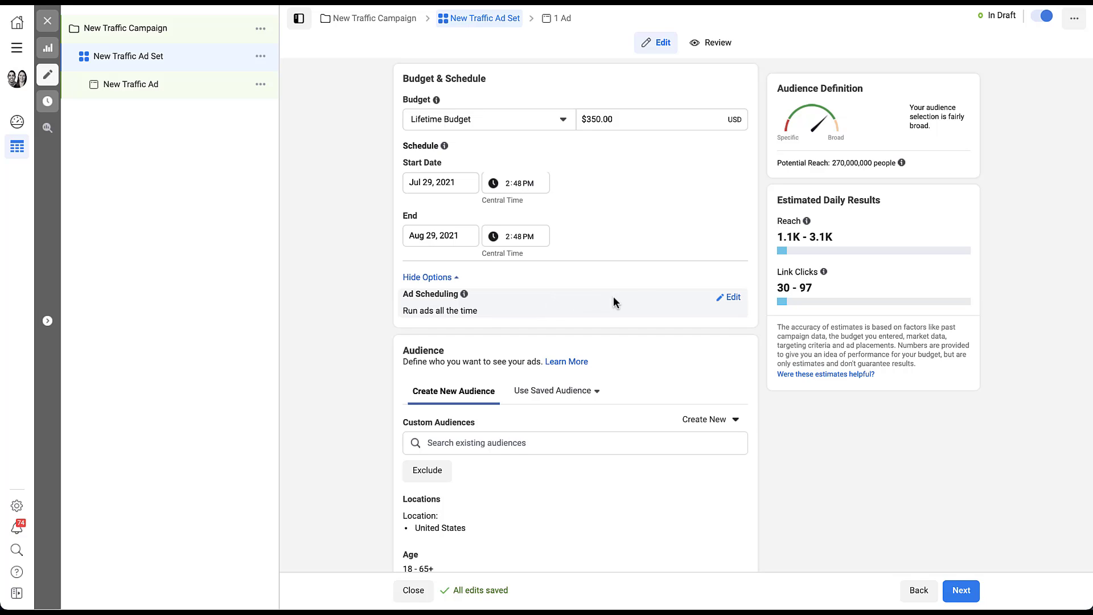
mouse_move(732, 297)
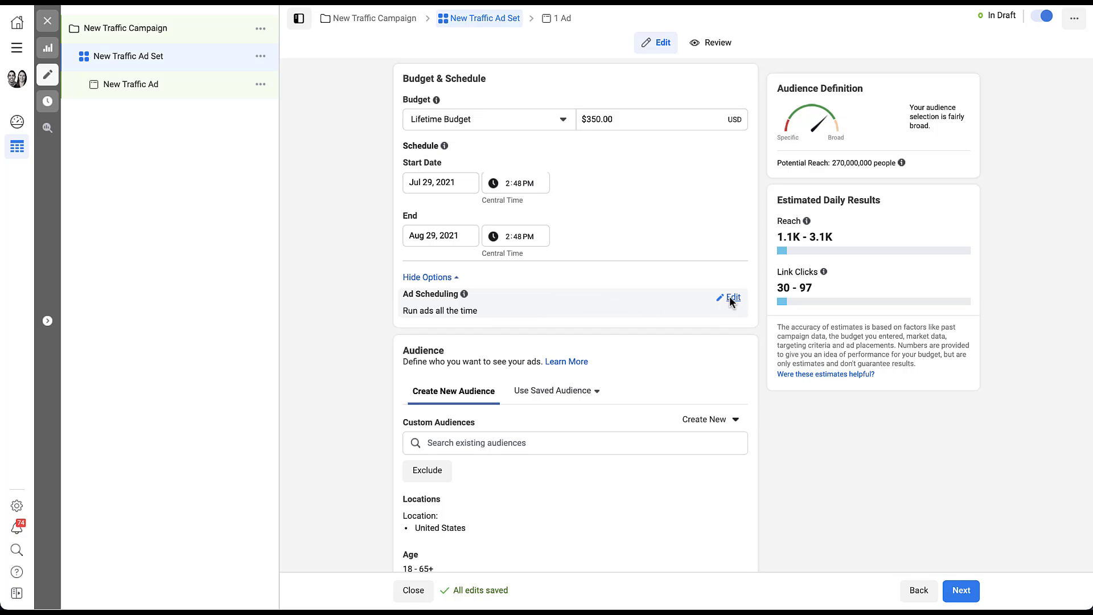
left_click(732, 297)
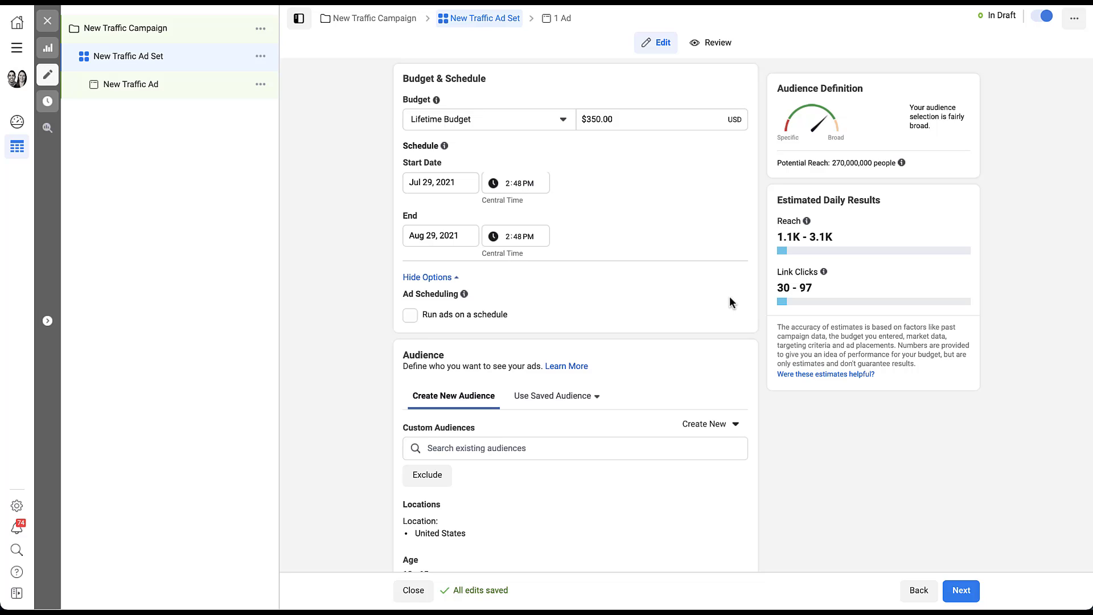
mouse_move(414, 324)
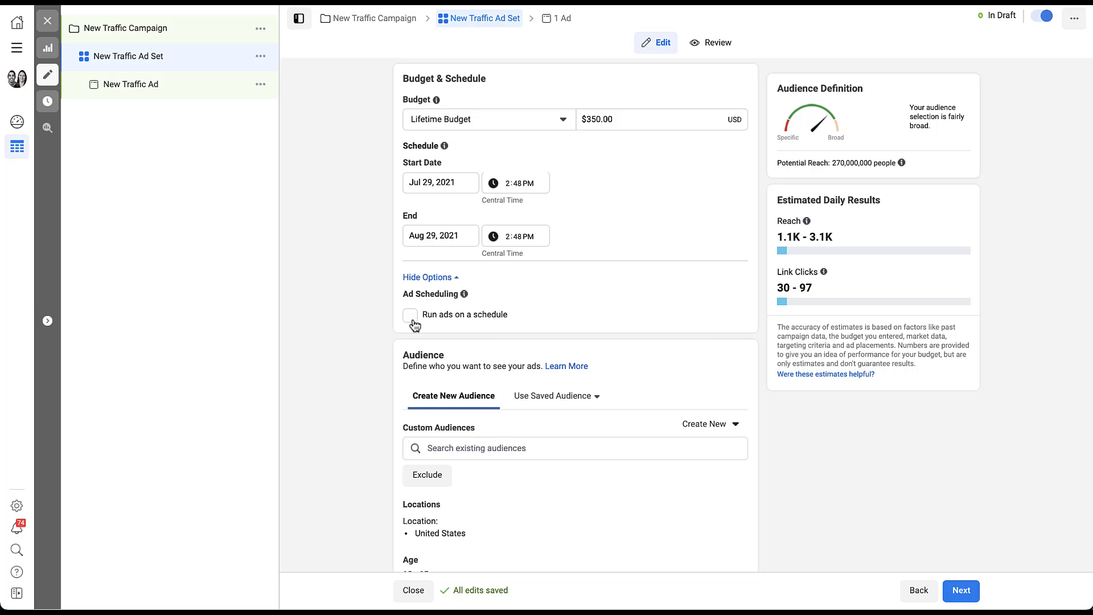
left_click(410, 315)
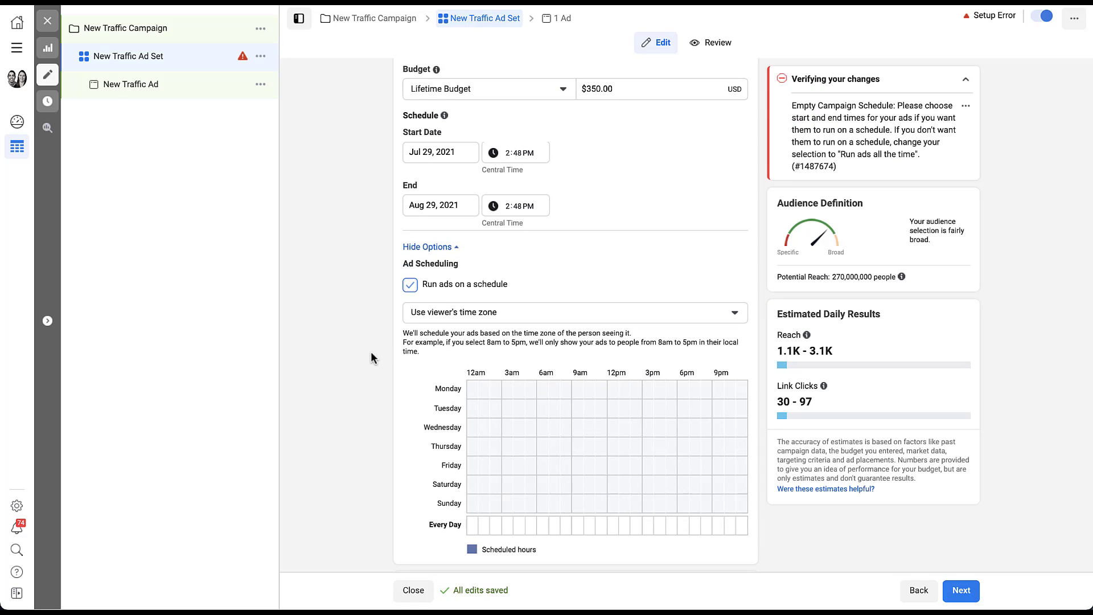
mouse_move(384, 373)
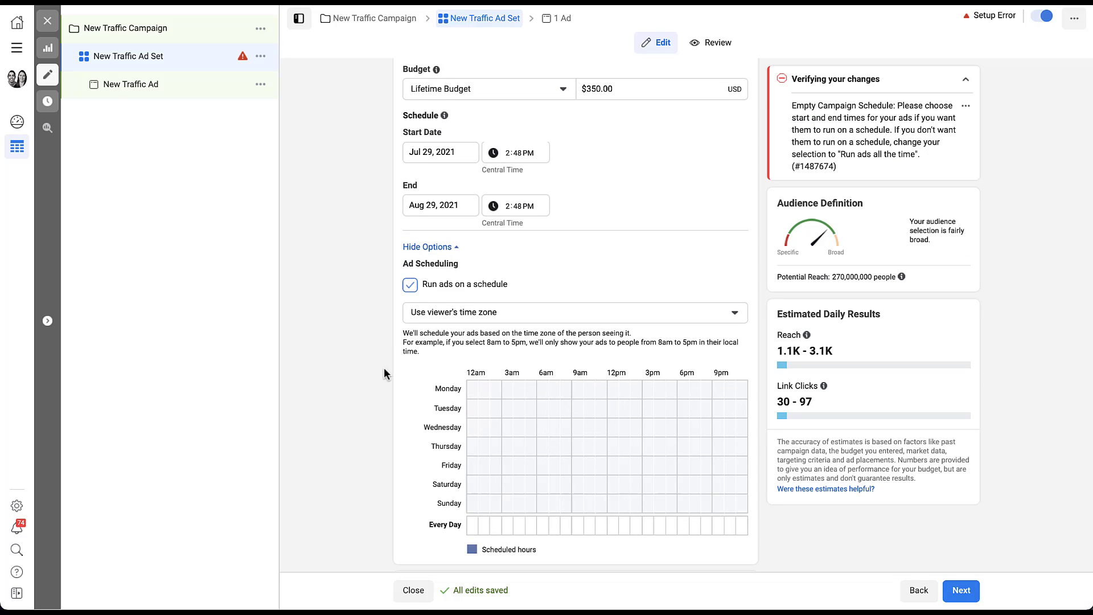
mouse_move(400, 546)
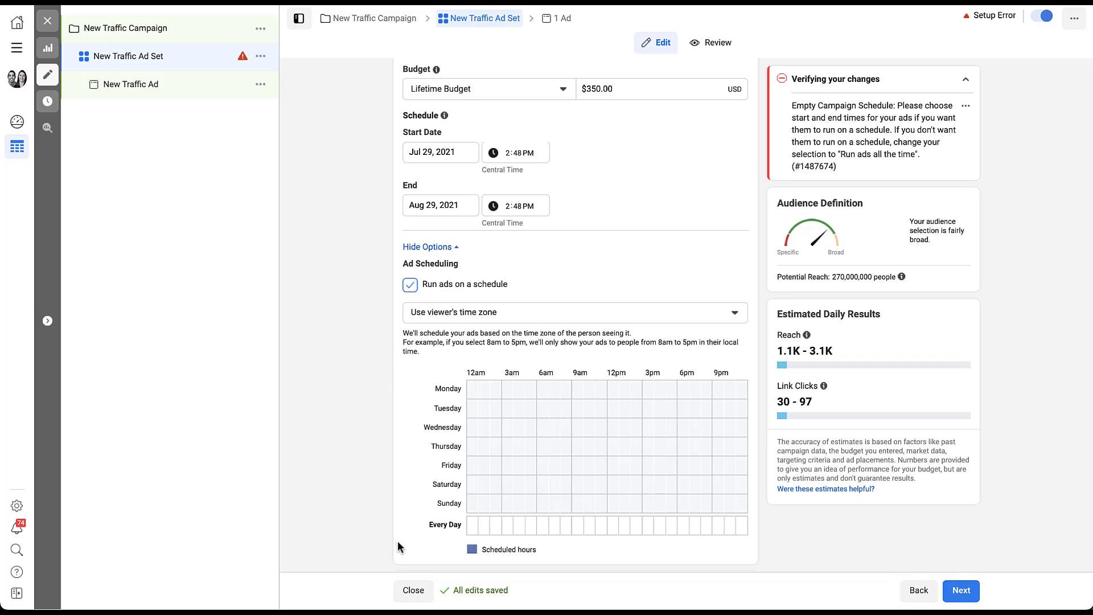
mouse_move(390, 384)
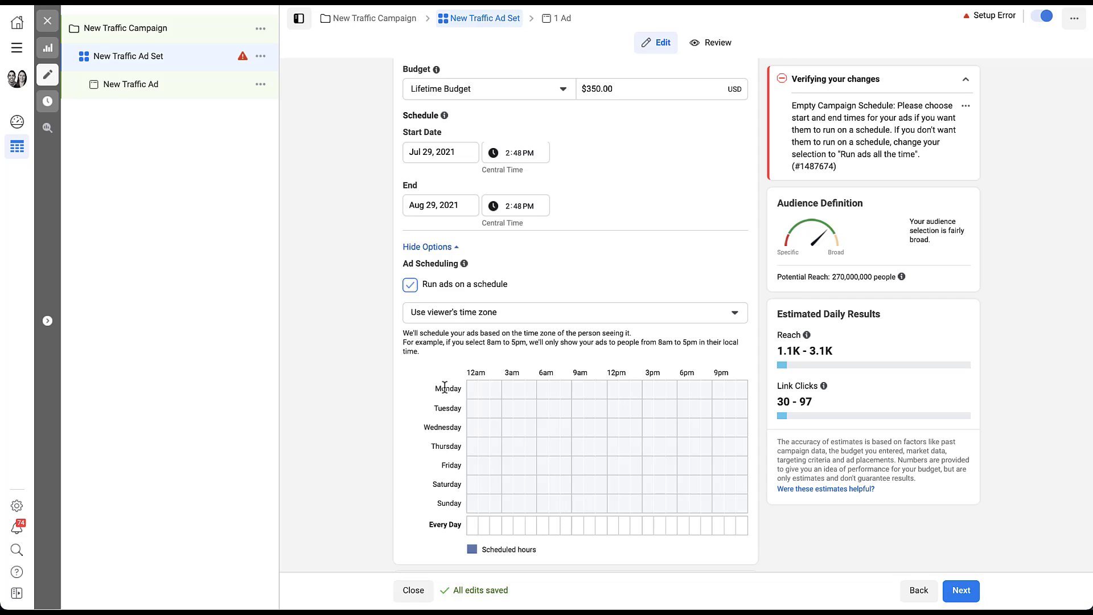
mouse_move(547, 394)
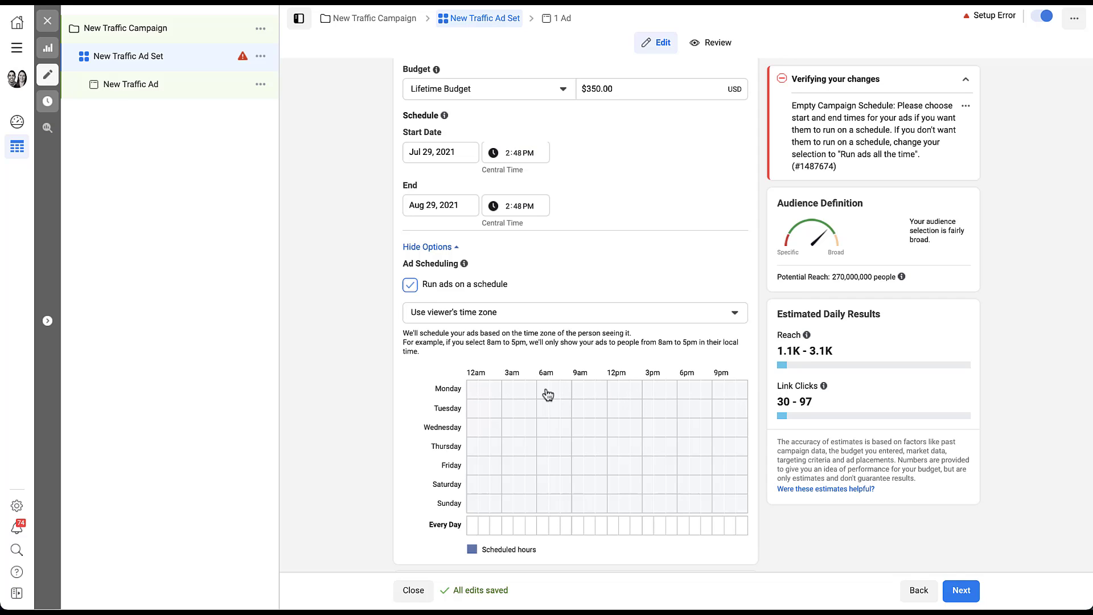
mouse_move(449, 428)
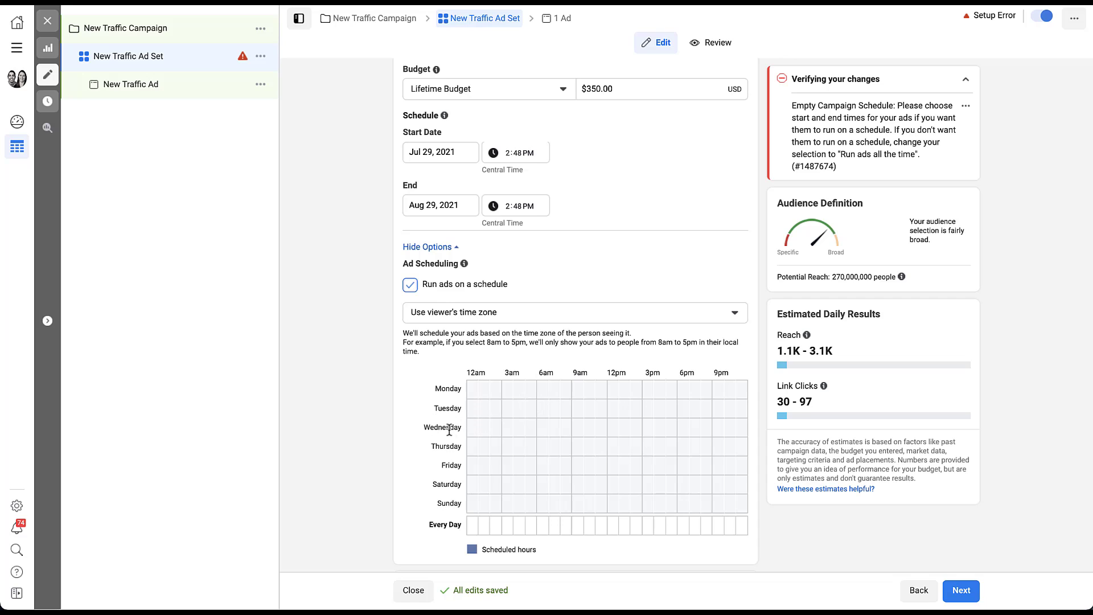
mouse_move(468, 361)
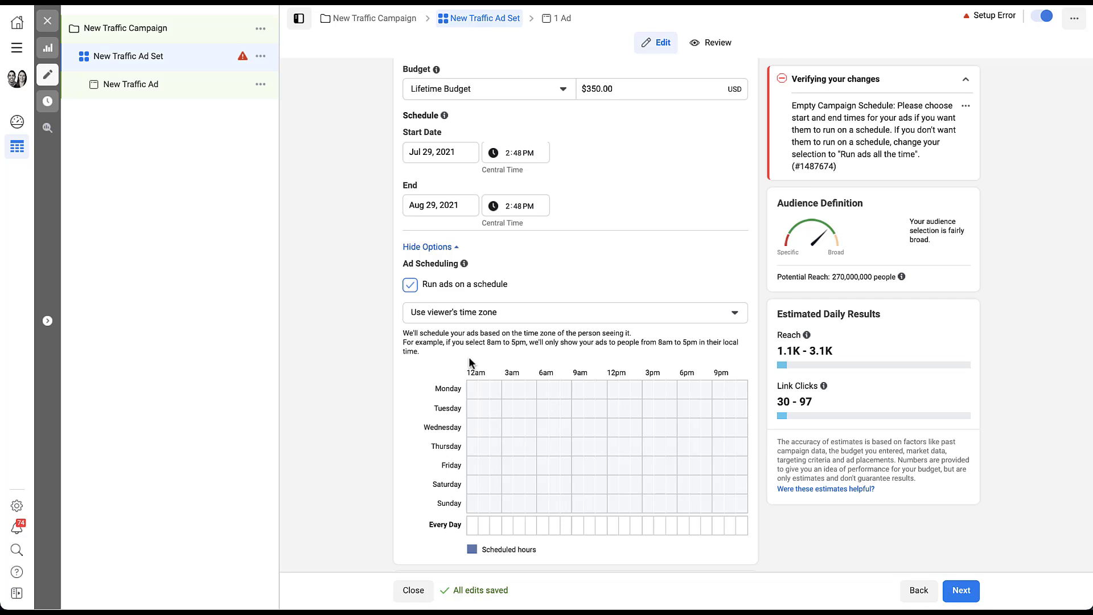
mouse_move(537, 358)
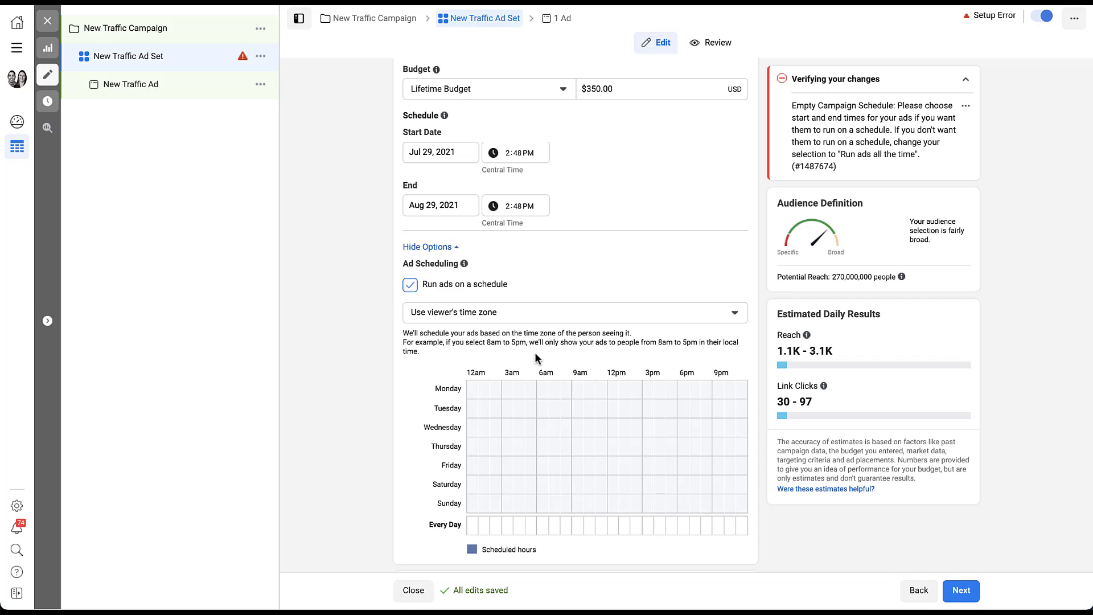
mouse_move(467, 357)
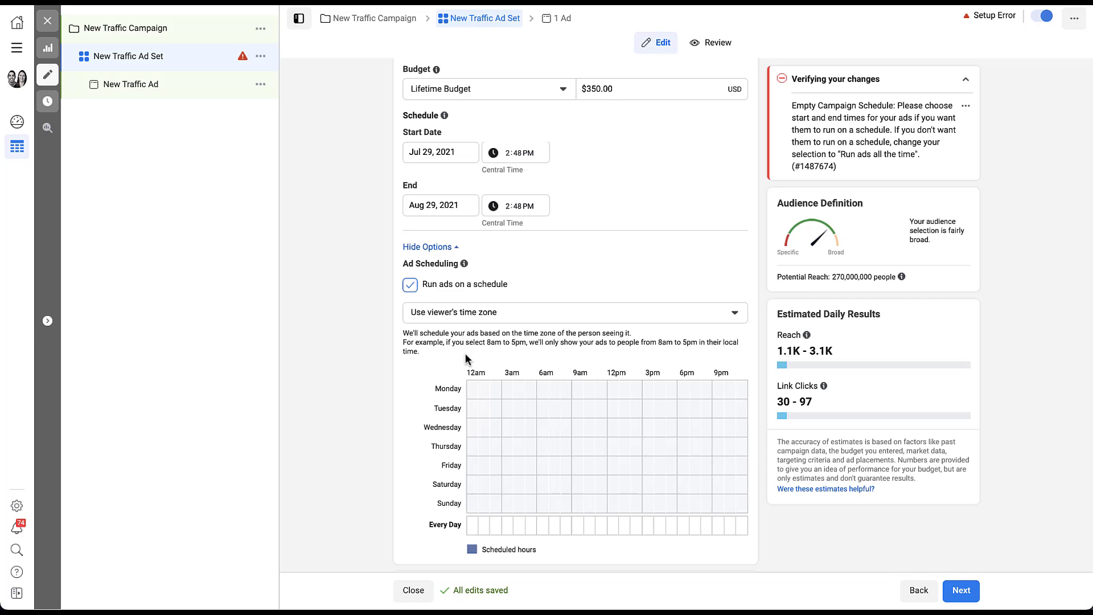
mouse_move(481, 403)
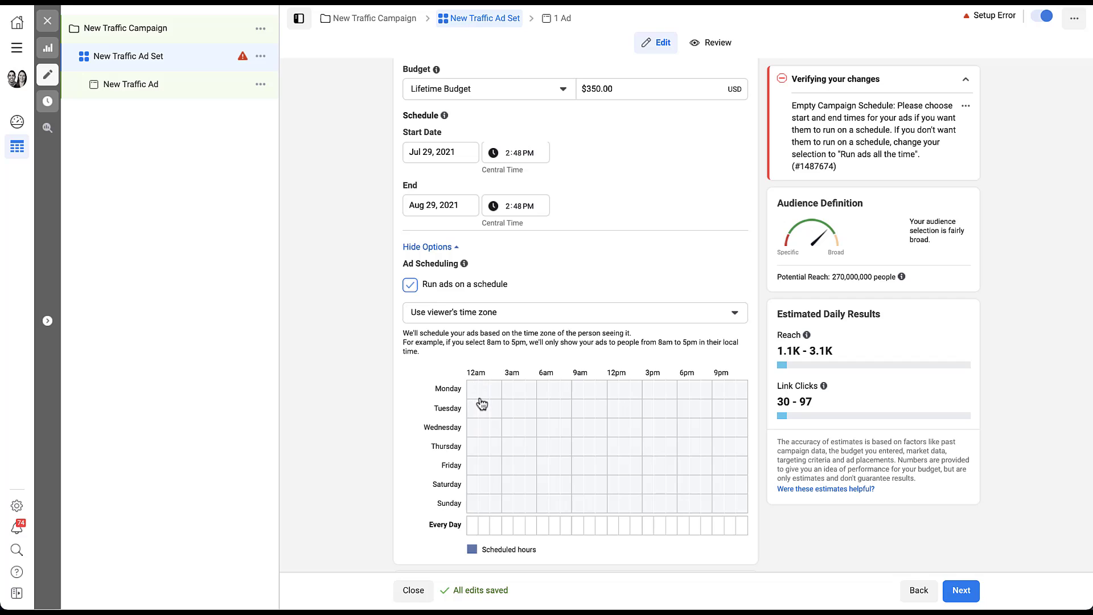
mouse_move(497, 397)
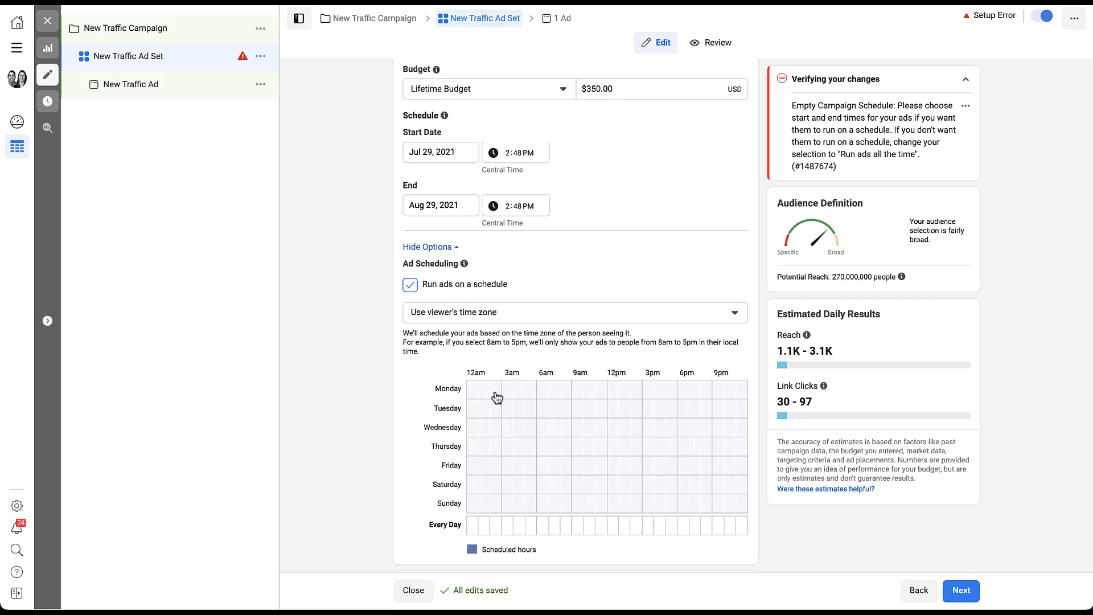
- Mark the scheduled hours starting on the Monday row of the Ad Scheduling grid
left_click(474, 389)
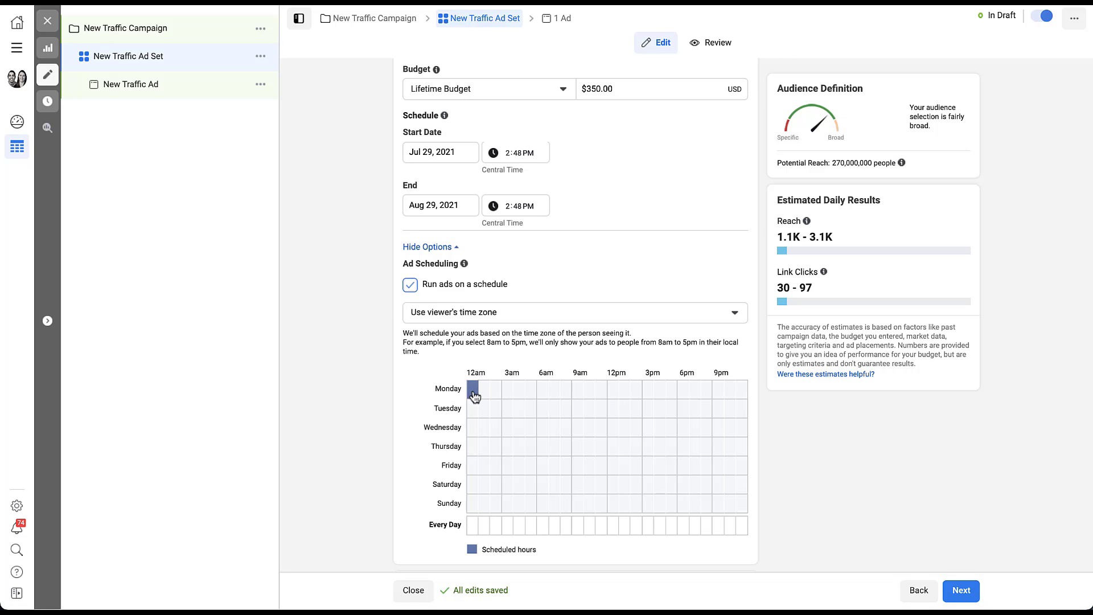
mouse_move(500, 396)
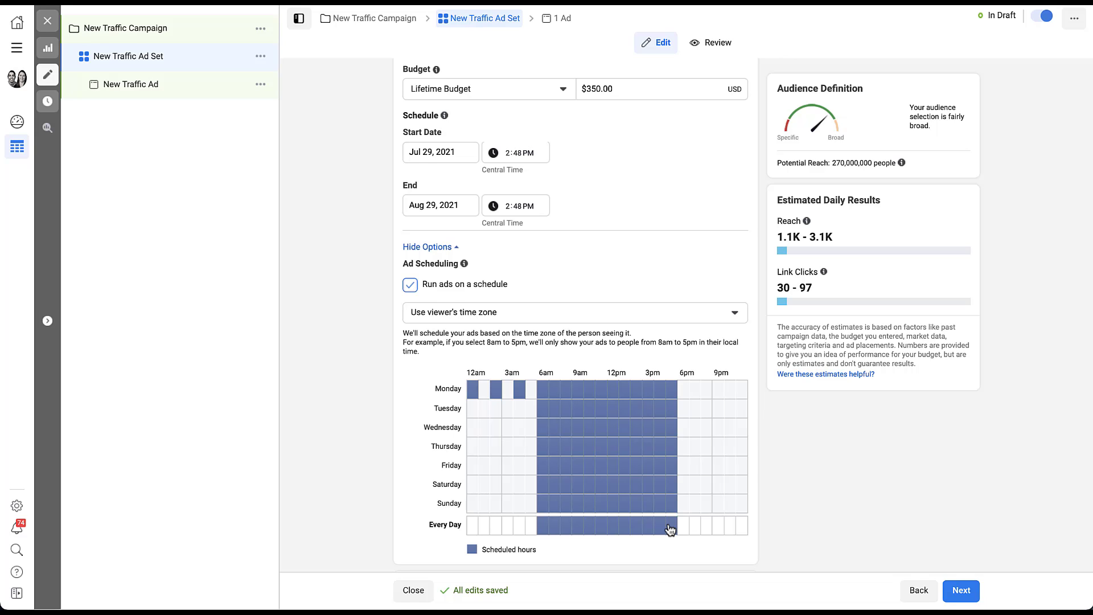
mouse_move(544, 560)
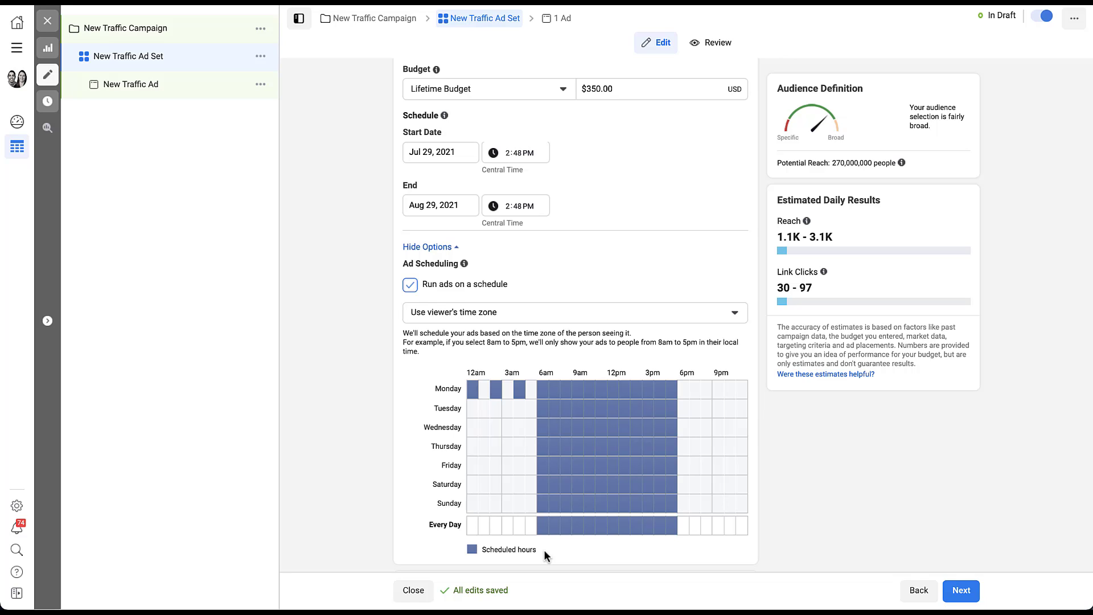
mouse_move(684, 470)
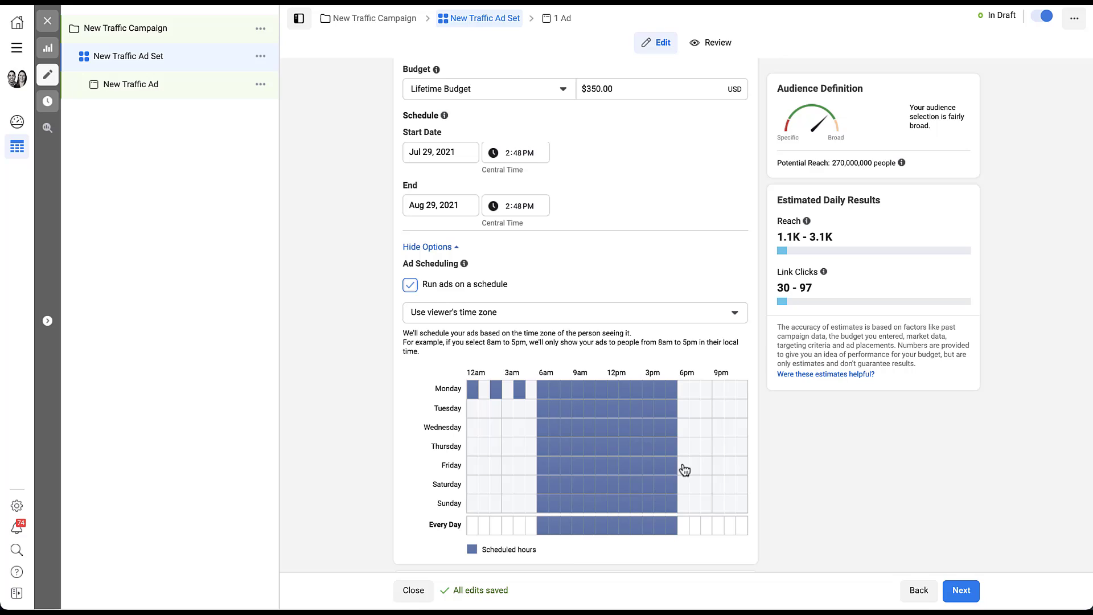
mouse_move(756, 322)
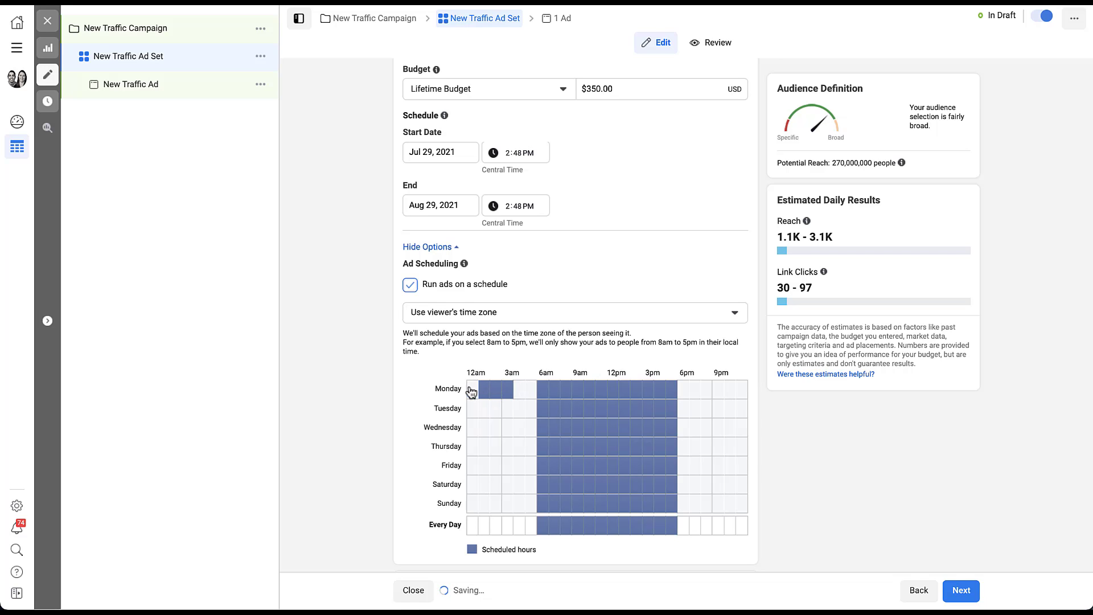
- Deselect the stray Monday cells before 6am so only 6am–6pm every day remains
left_click(495, 390)
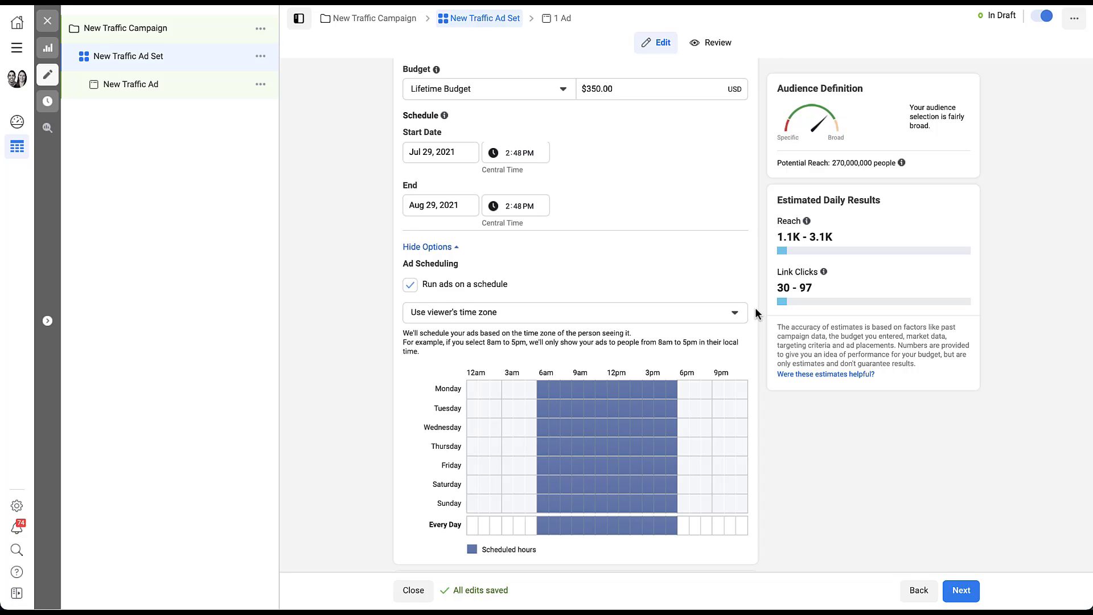
mouse_move(744, 315)
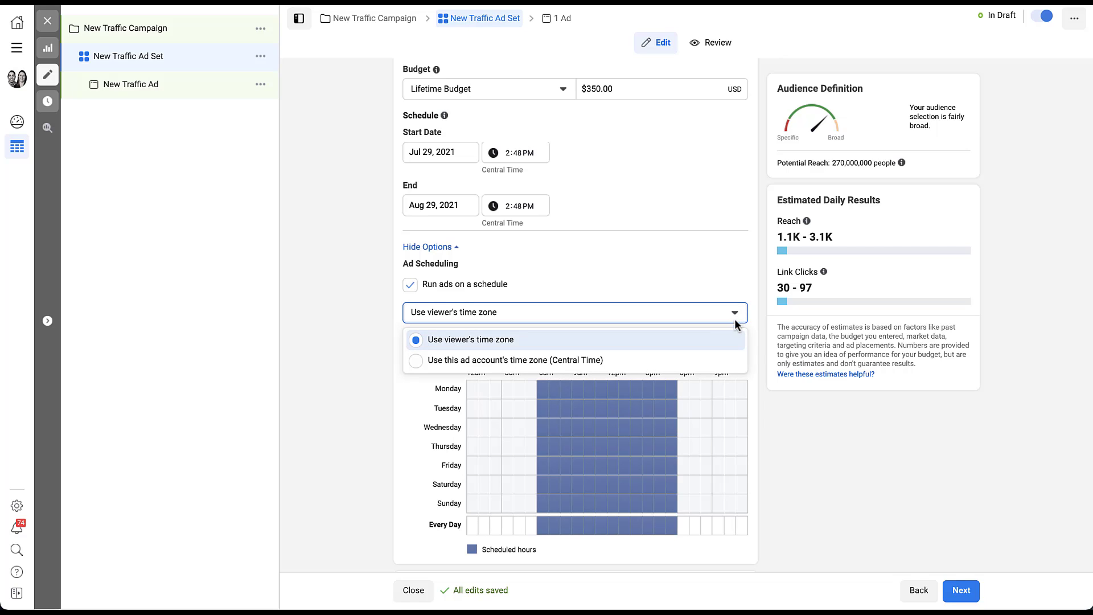
mouse_move(720, 366)
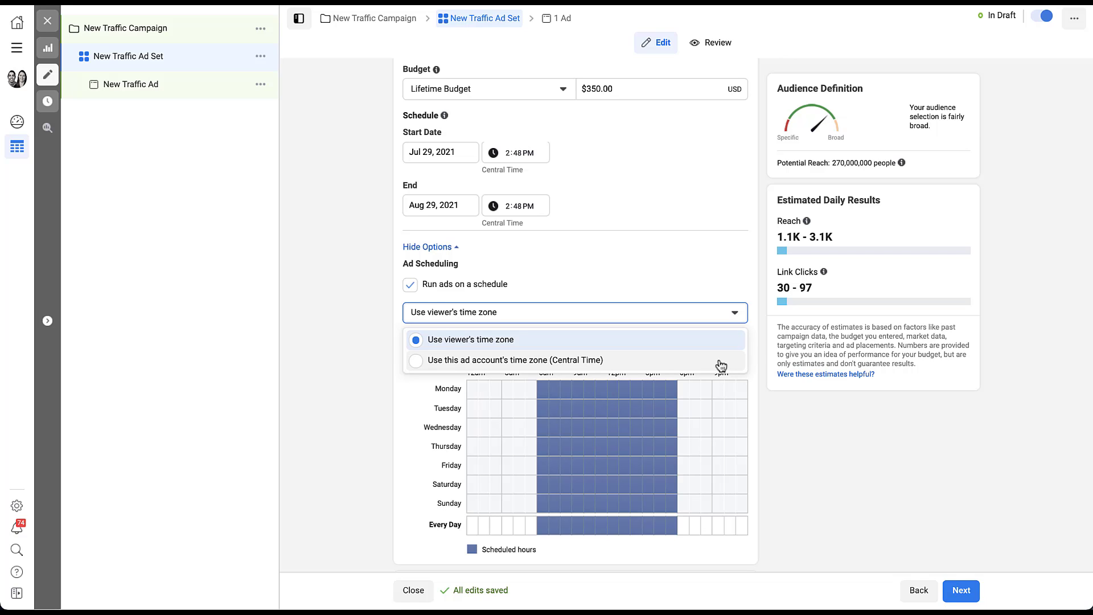
- Set the schedule to use the ad account's Central Time zone and verify the selection
left_click(512, 359)
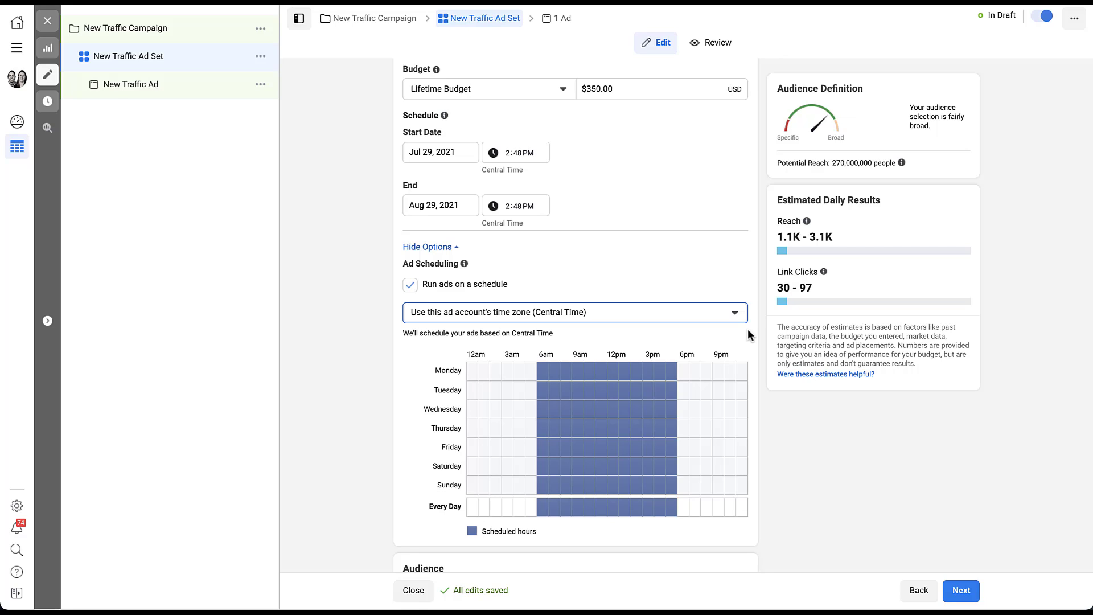
left_click(573, 312)
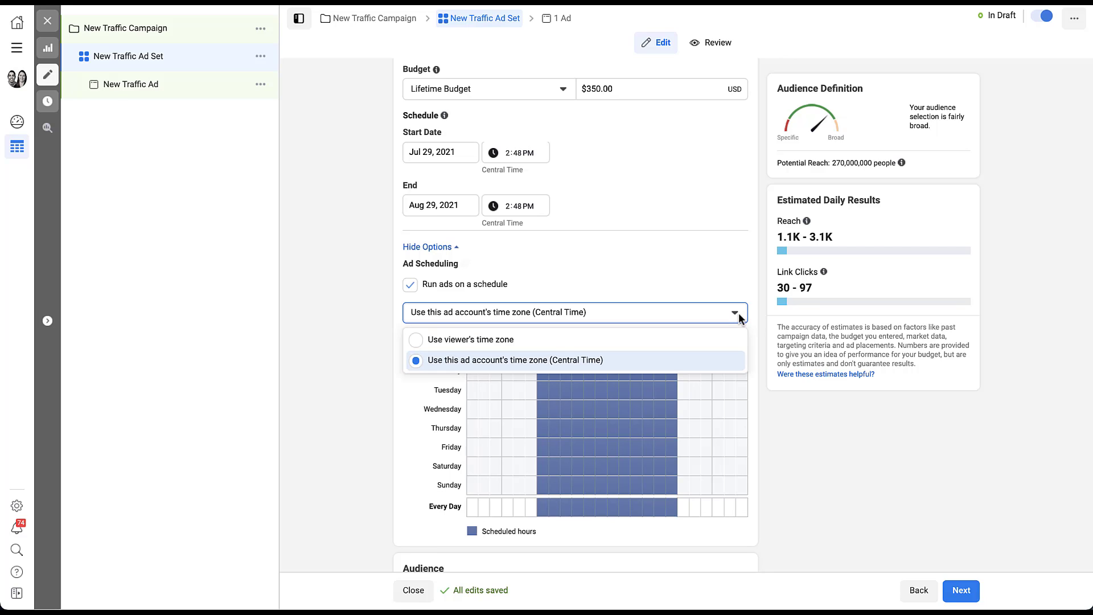